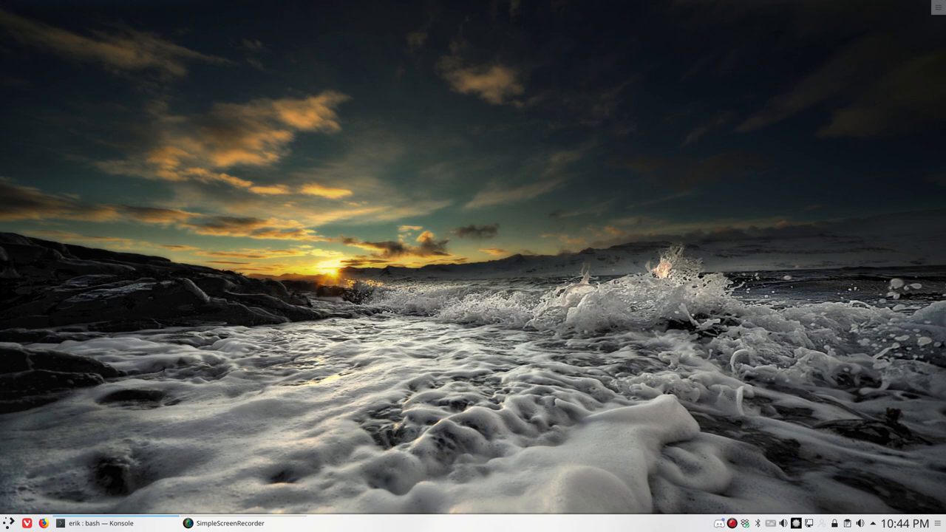
Bring the Konsole system-information terminal forward and close it
{"action": "left_click", "coordinate": [85, 520]}
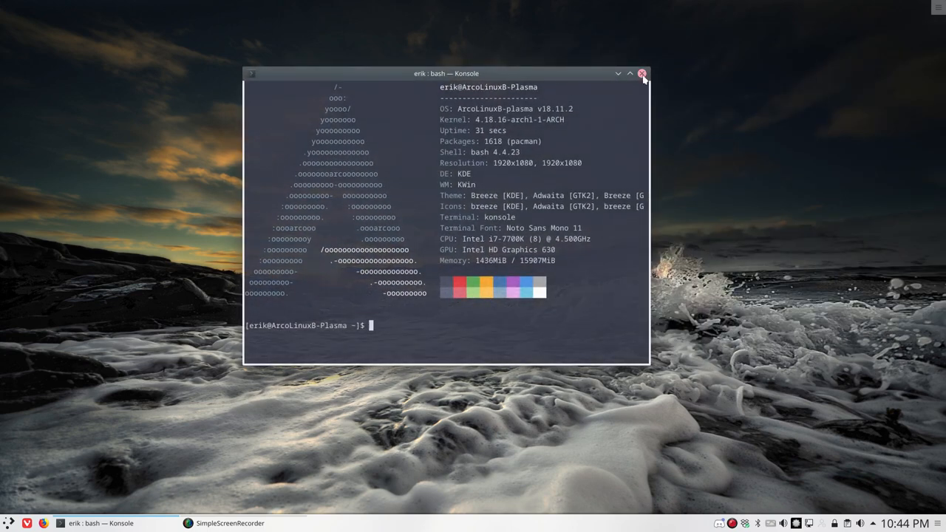
{"action": "left_click", "coordinate": [643, 73]}
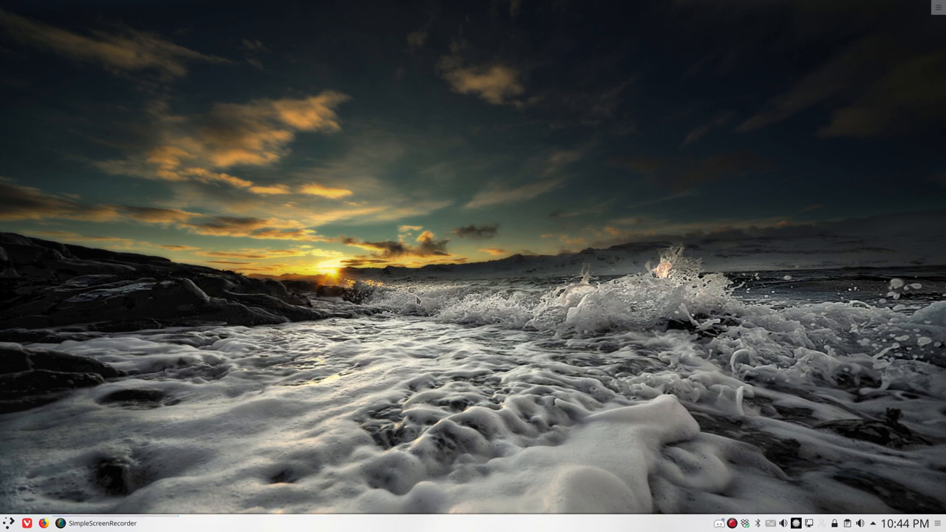
{"action": "mouse_move", "coordinate": [146, 358]}
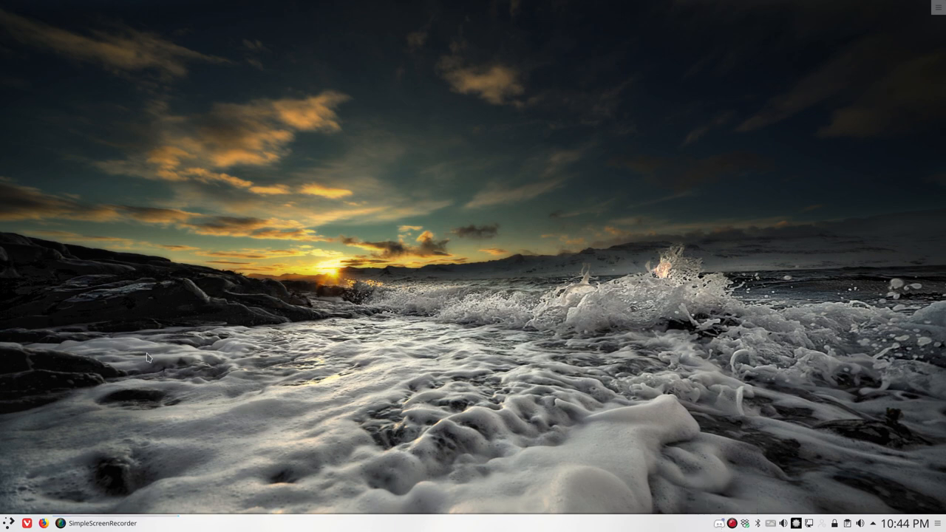
Search the application launcher for 'hello' to list ArcoLinux Hello
{"action": "left_click", "coordinate": [7, 520]}
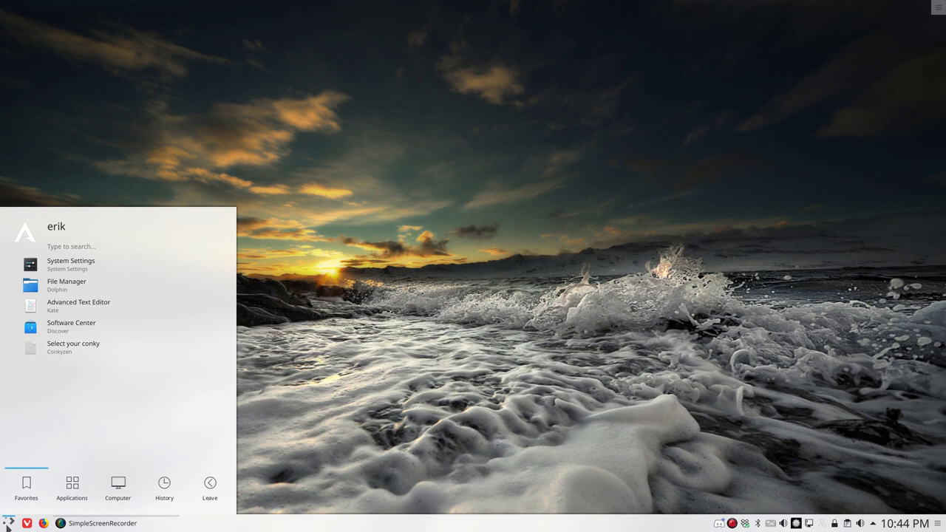
{"action": "type", "text": "hello"}
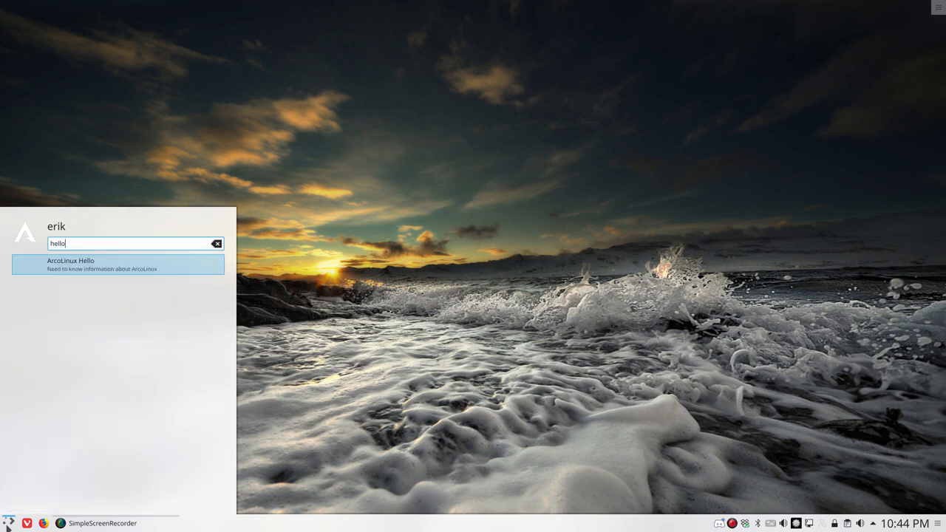
{"action": "mouse_move", "coordinate": [78, 269]}
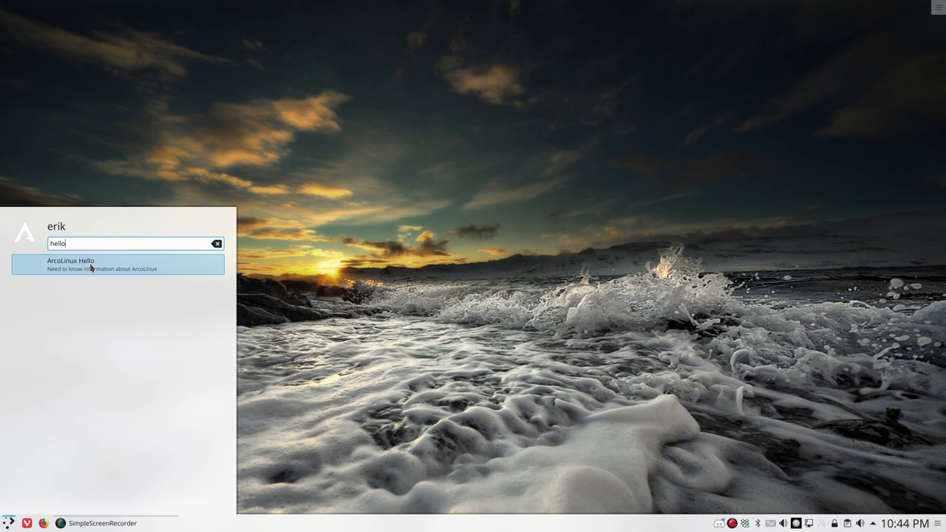
{"action": "mouse_move", "coordinate": [98, 266]}
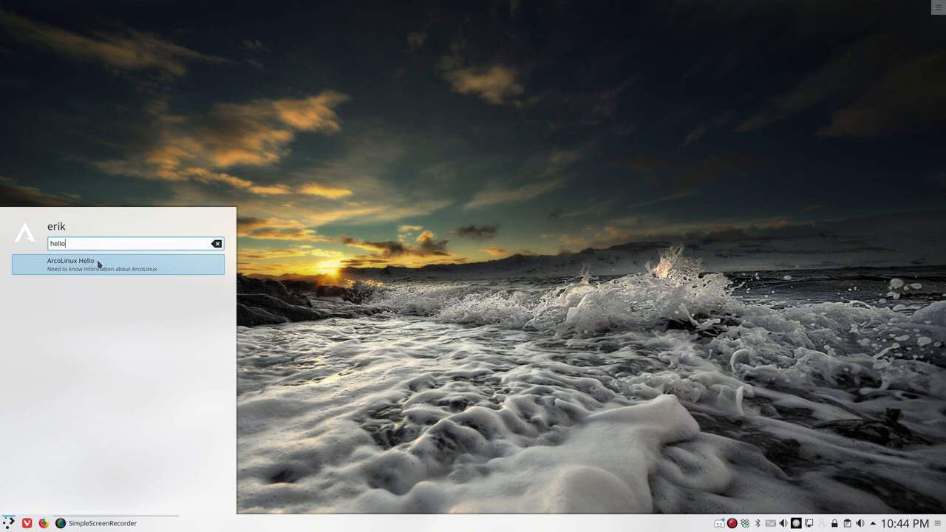
Launch ArcoLinux Hello and dismiss its 'Could not find the program exo-open' error
{"action": "left_click", "coordinate": [96, 263]}
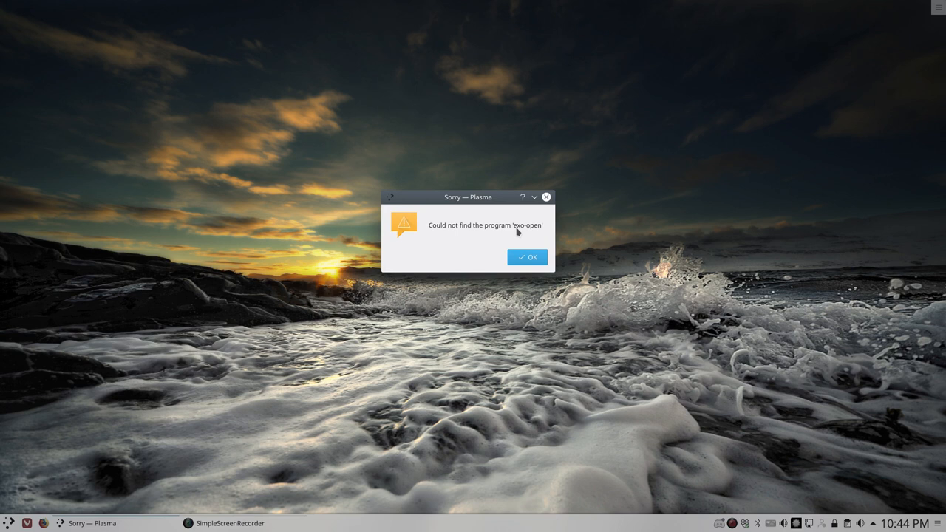
{"action": "mouse_move", "coordinate": [538, 232]}
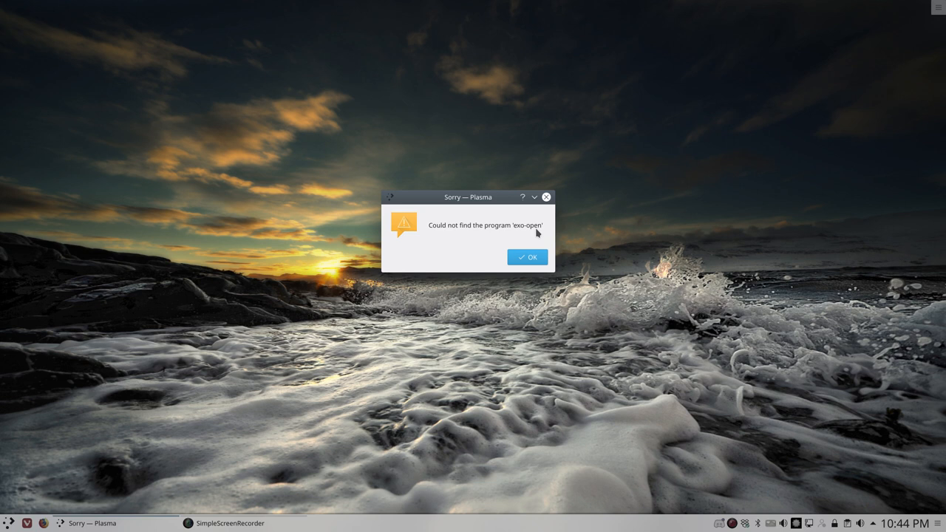
{"action": "mouse_move", "coordinate": [546, 197]}
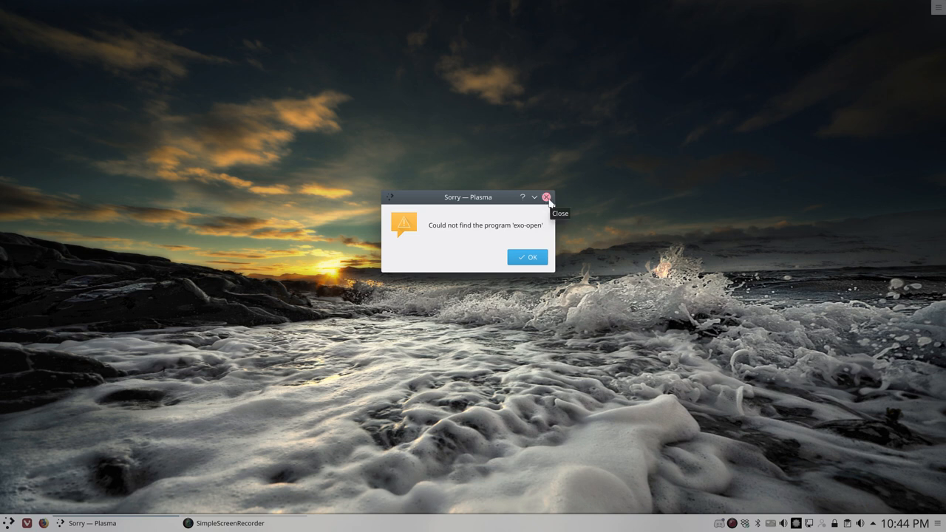
{"action": "mouse_move", "coordinate": [531, 230]}
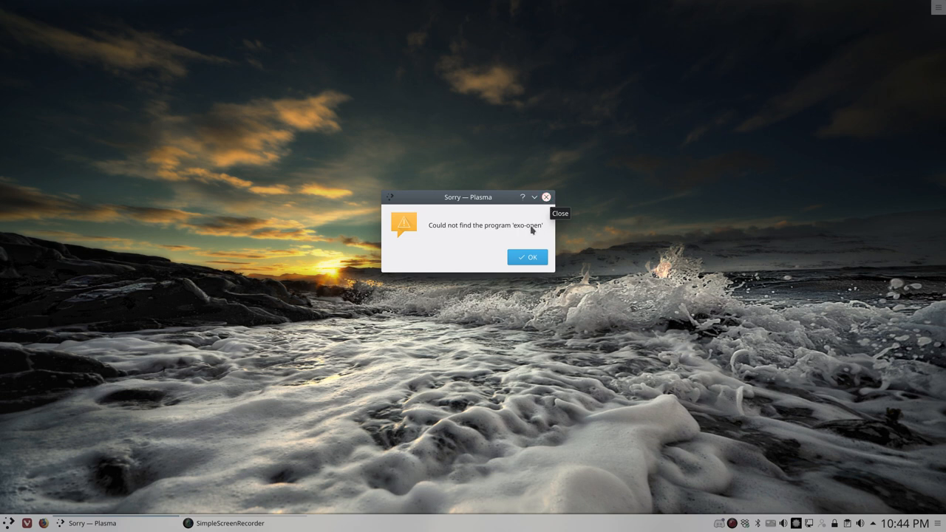
{"action": "mouse_move", "coordinate": [528, 264]}
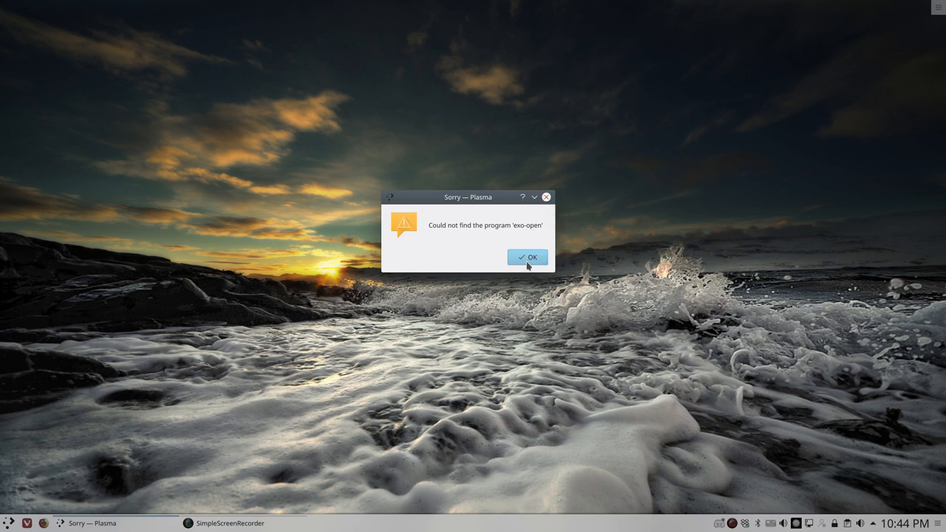
{"action": "left_click", "coordinate": [527, 256]}
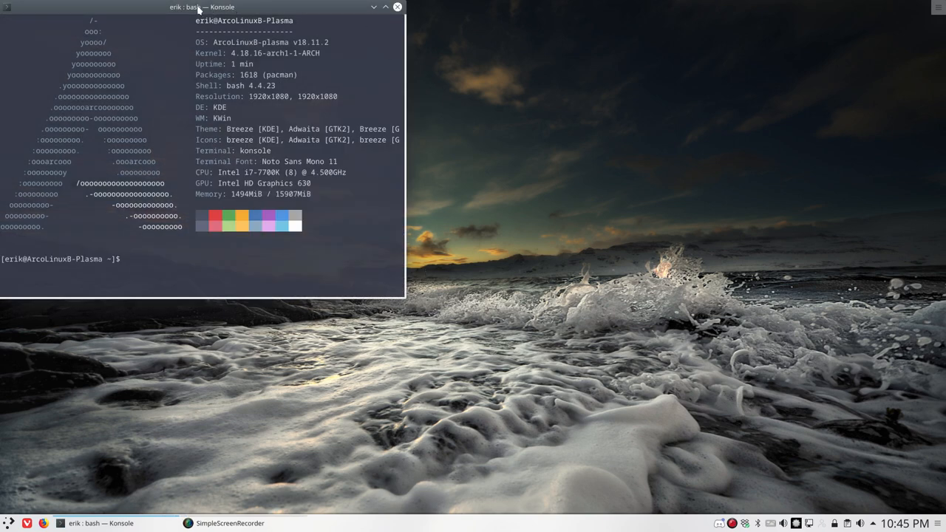
Move the Konsole terminal window lower toward the middle of the desktop
{"action": "left_click_drag", "start_coordinate": [199, 7], "coordinate": [287, 24]}
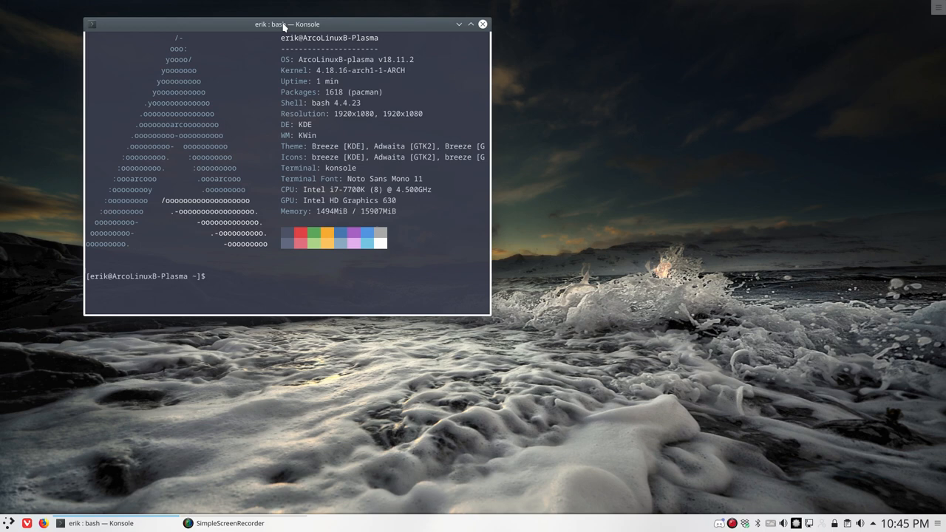
{"action": "mouse_move", "coordinate": [778, 432]}
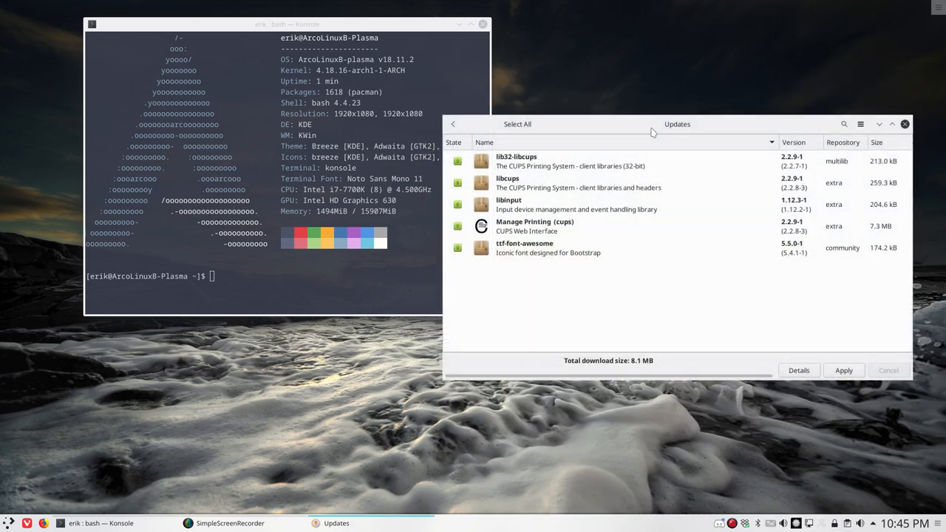
{"action": "mouse_move", "coordinate": [514, 263]}
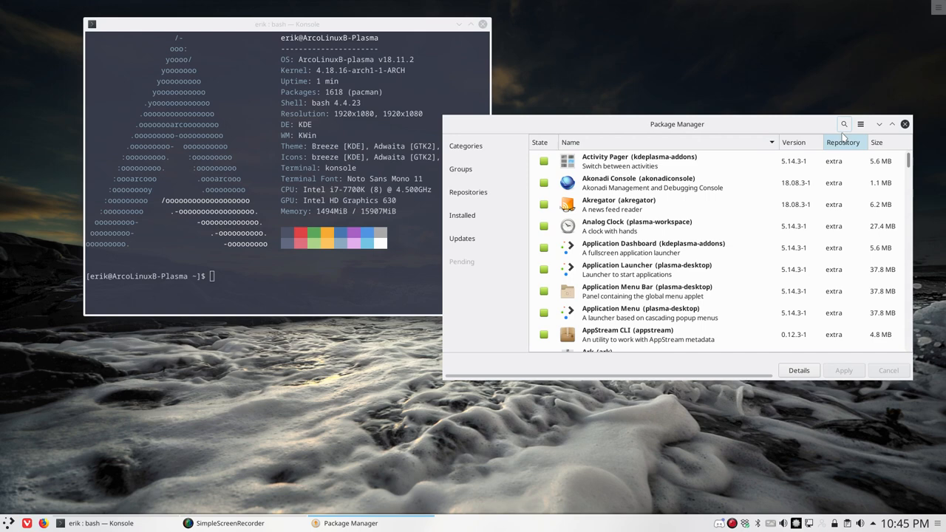
Search Pamac for 'exo' and tick the exo Xfce application library for installation
{"action": "left_click", "coordinate": [844, 123]}
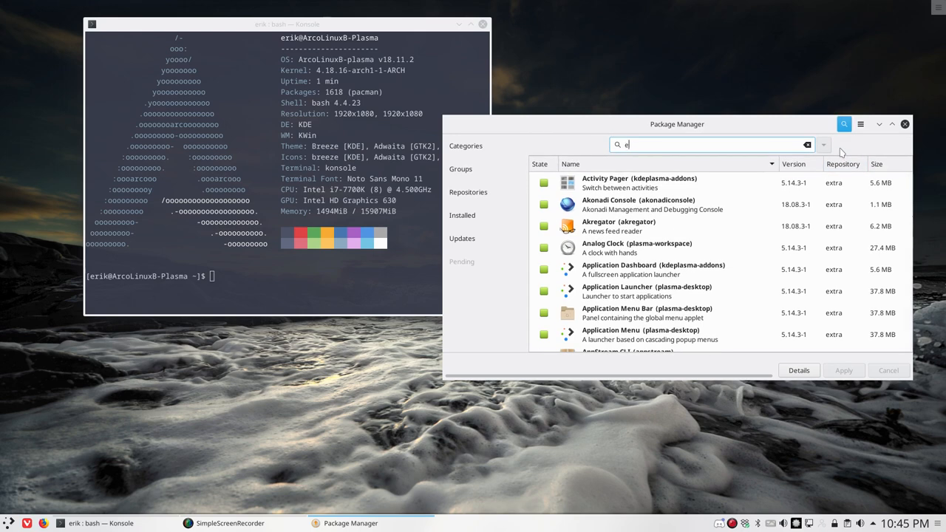
{"action": "type", "text": "xo"}
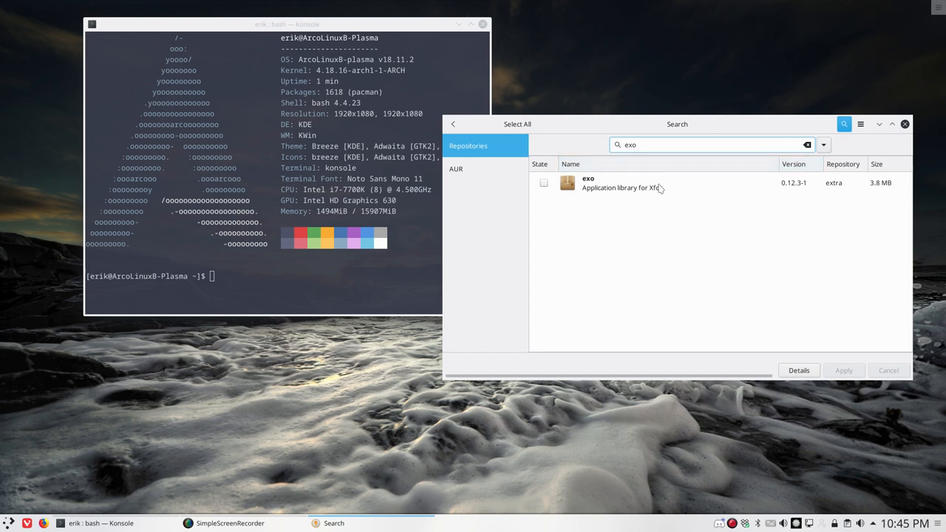
{"action": "left_click", "coordinate": [636, 187]}
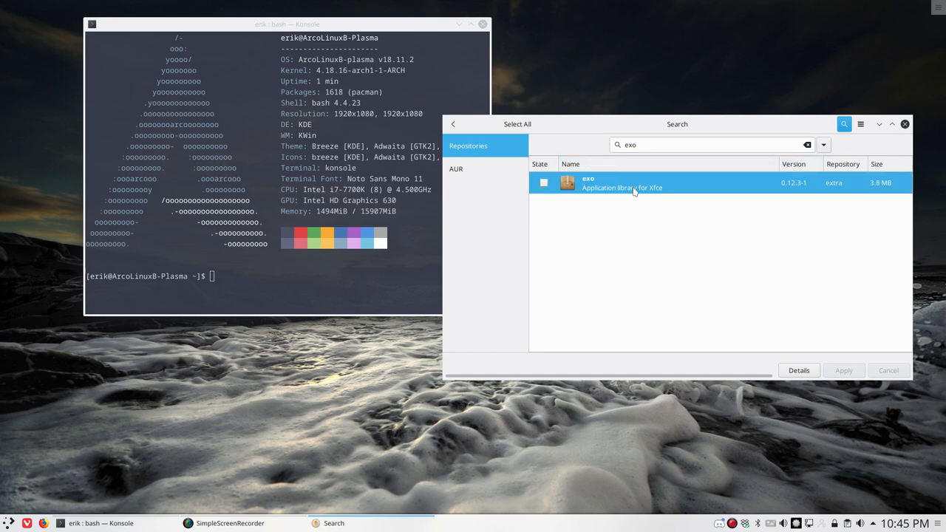
{"action": "left_click", "coordinate": [542, 183]}
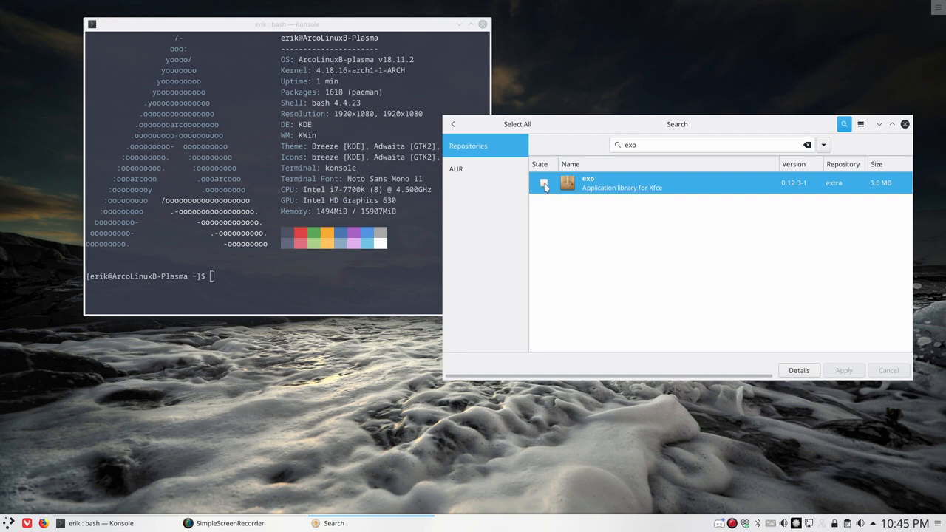
{"action": "left_click", "coordinate": [542, 183]}
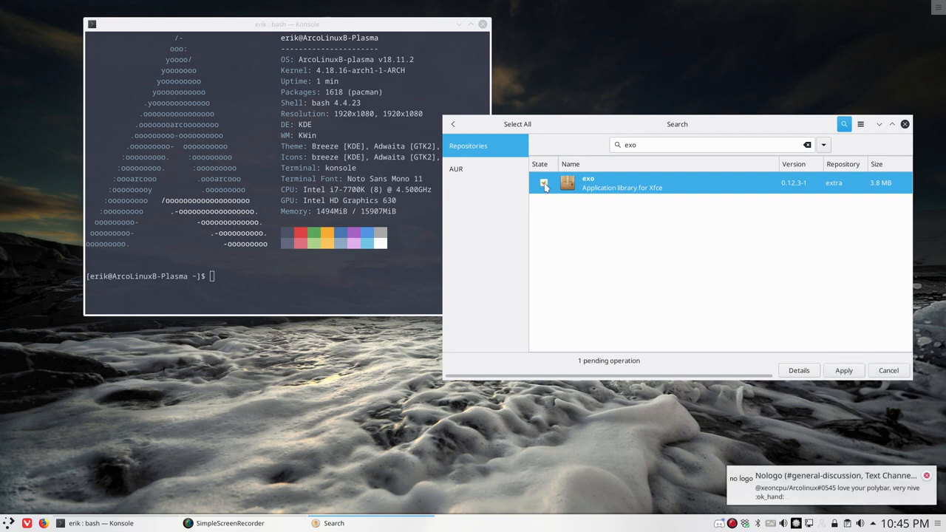
{"action": "left_click", "coordinate": [544, 182]}
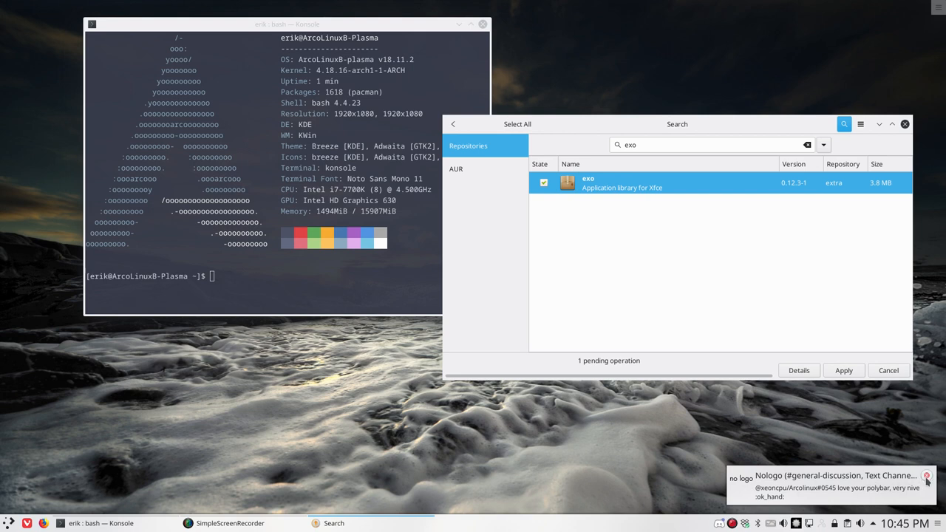
Quit Discord from the tray, then apply the exo install with its three dependencies
{"action": "left_click", "coordinate": [926, 474]}
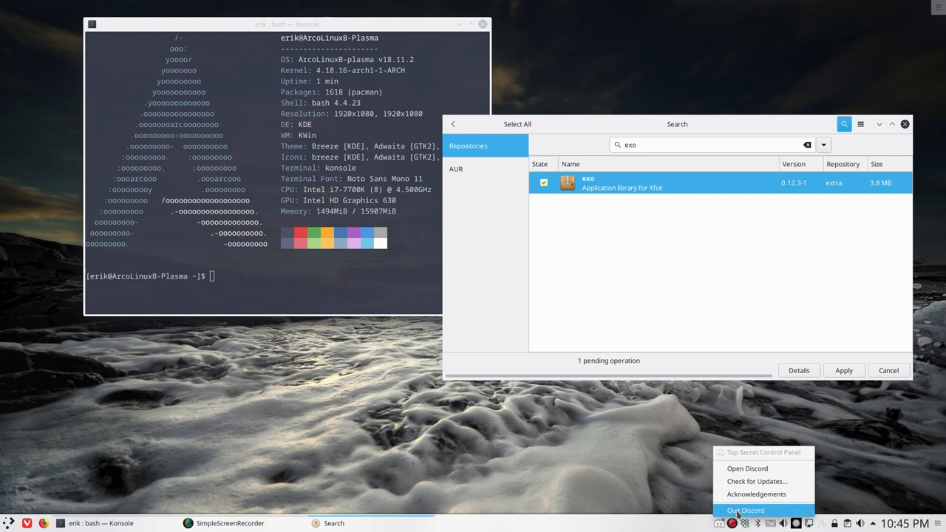
{"action": "left_click", "coordinate": [745, 511]}
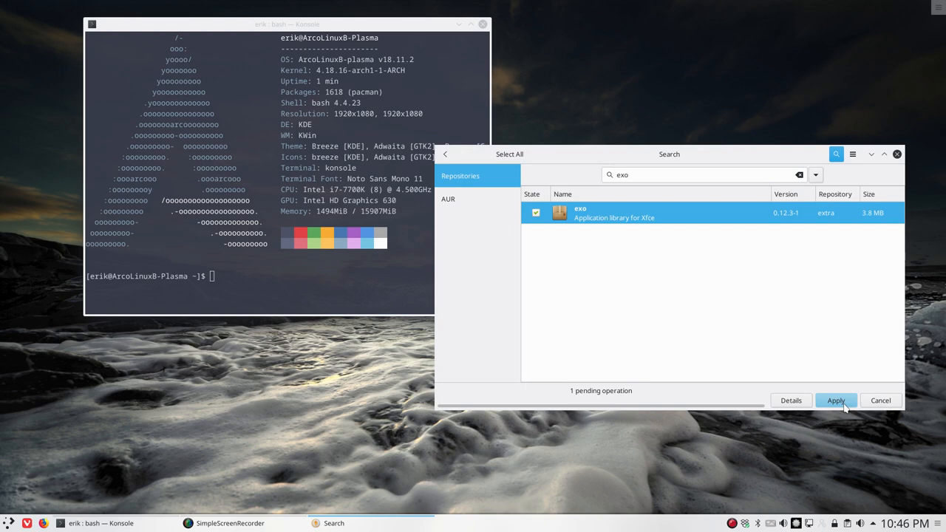
{"action": "left_click", "coordinate": [836, 401]}
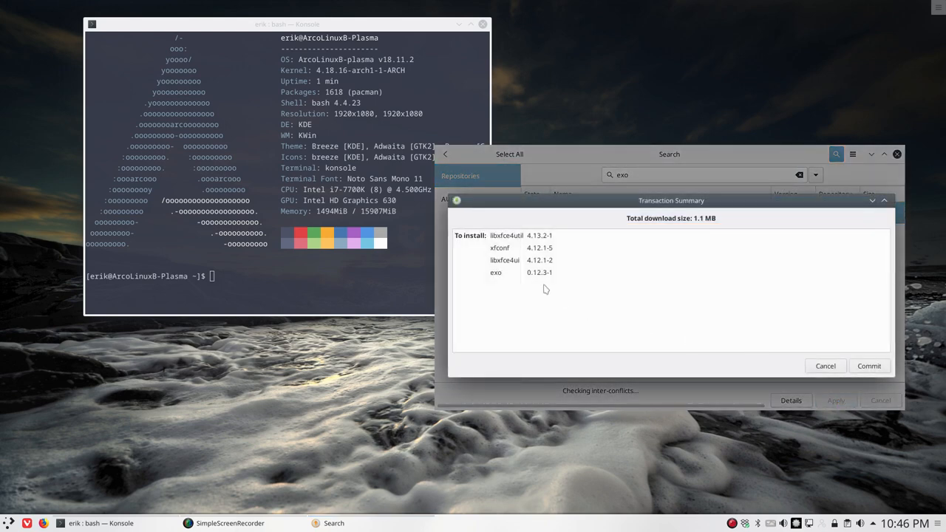
{"action": "mouse_move", "coordinate": [500, 275]}
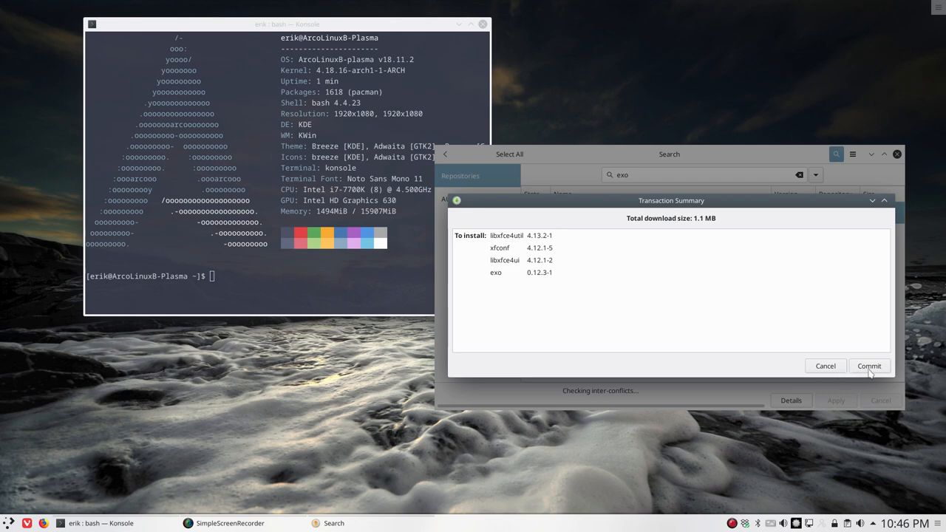
{"action": "left_click", "coordinate": [870, 366]}
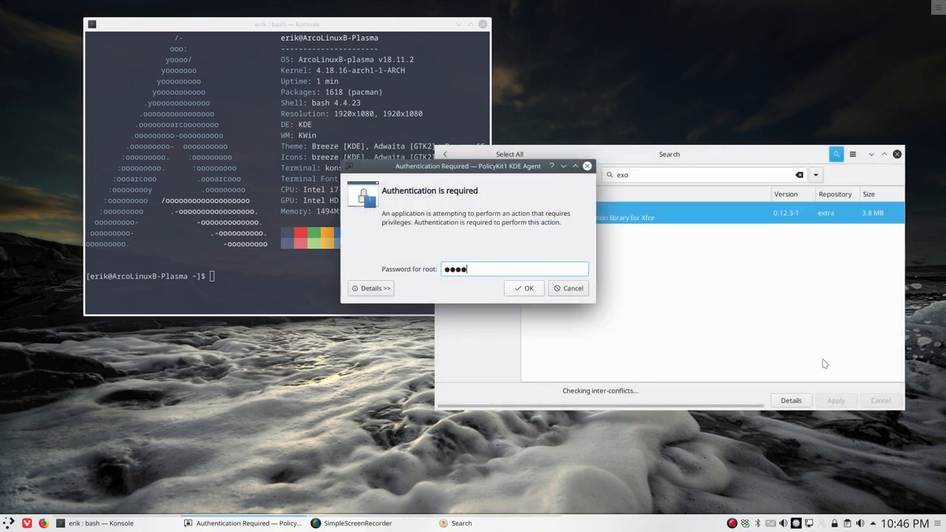
Authorise with the root password and view installed exo 0.12.3-1's dependencies
{"action": "left_click", "coordinate": [524, 289]}
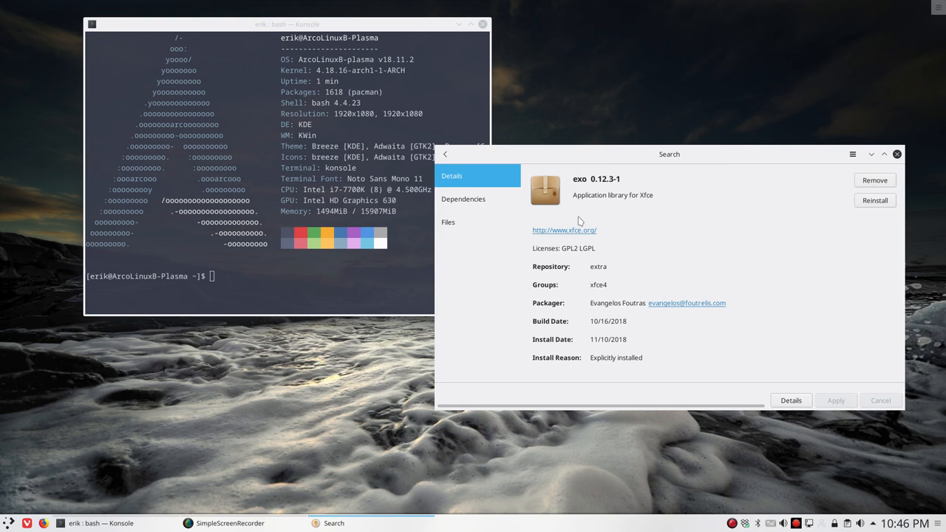
{"action": "left_click", "coordinate": [463, 199]}
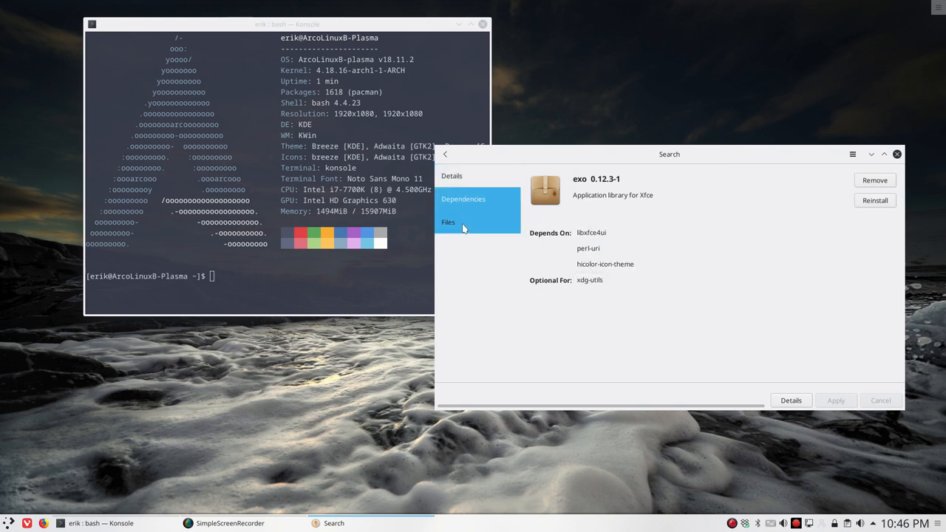
List exo's installed files, including /usr/bin/exo-open, then focus Konsole
{"action": "left_click", "coordinate": [448, 222]}
{"action": "type", "text": "hello"}
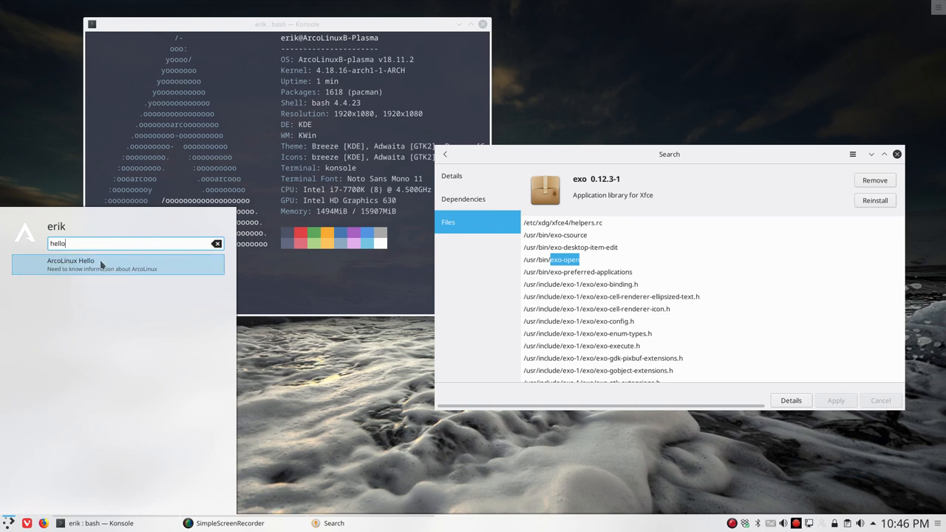
{"action": "left_click", "coordinate": [118, 264]}
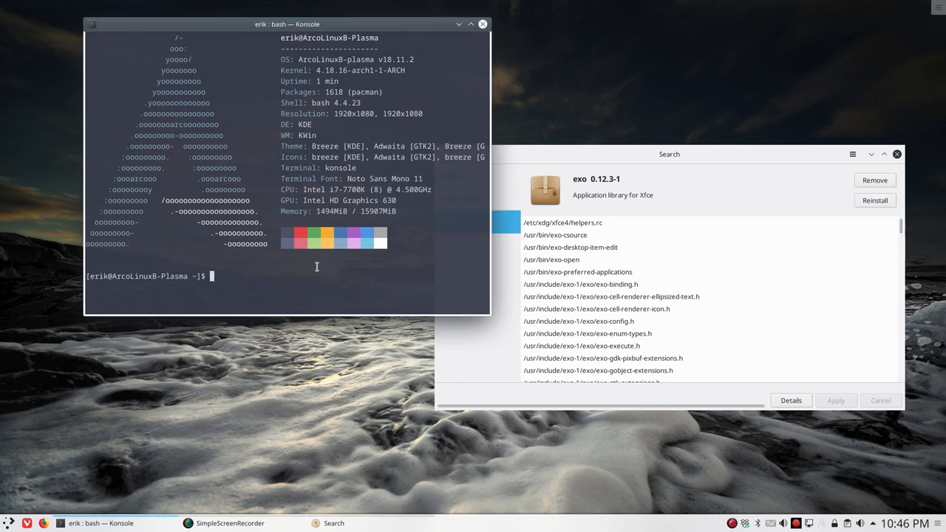
Run exo-open, dismiss the URI-scheme error, and show 'exo-open --help' usage
{"action": "type", "text": "exo-open"}
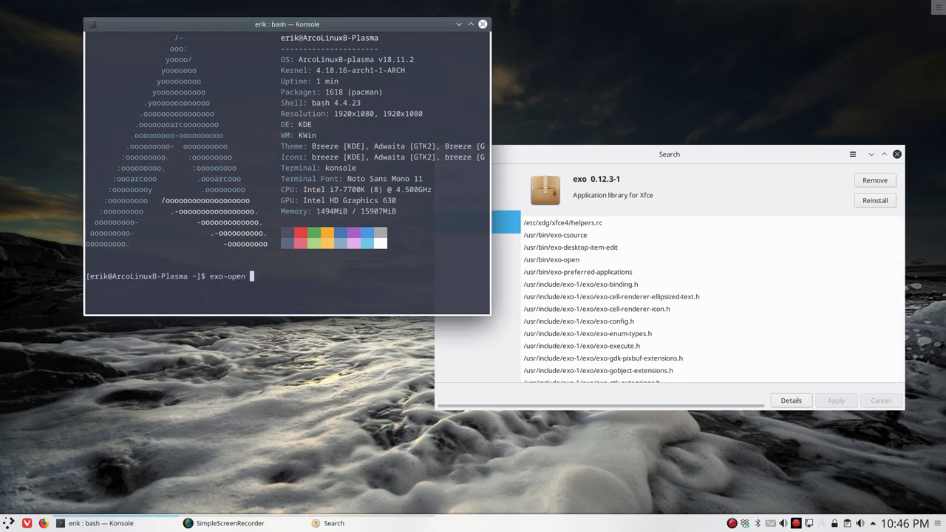
{"action": "key", "text": "Return"}
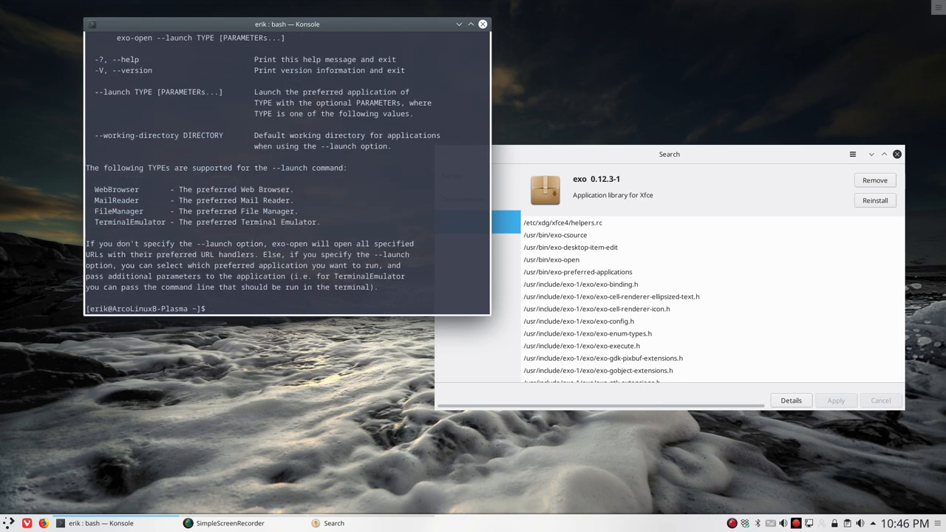
{"action": "type", "text": "exo-open --"}
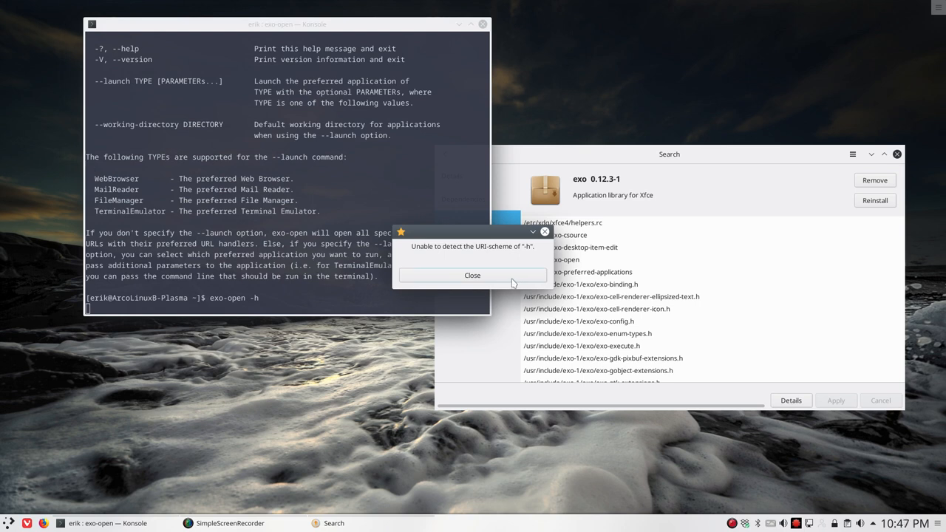
{"action": "left_click", "coordinate": [472, 275]}
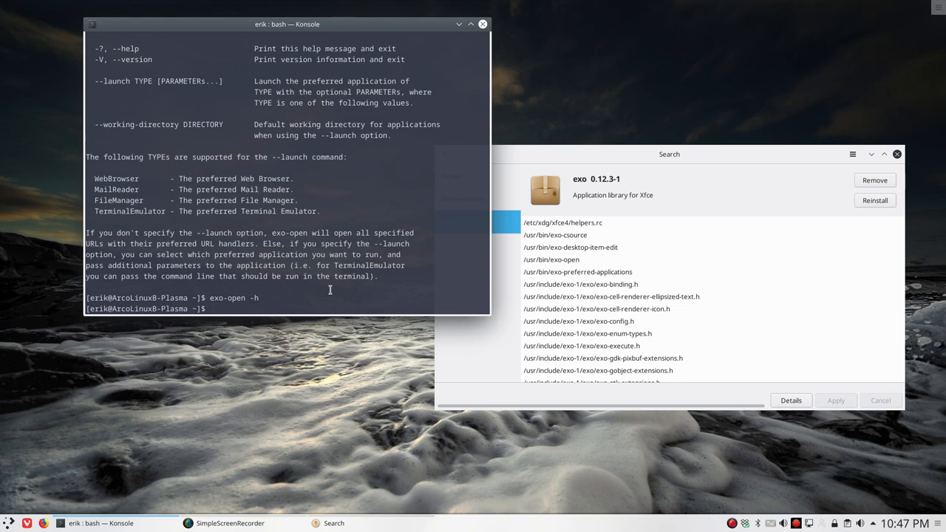
{"action": "type", "text": "exo-open --help"}
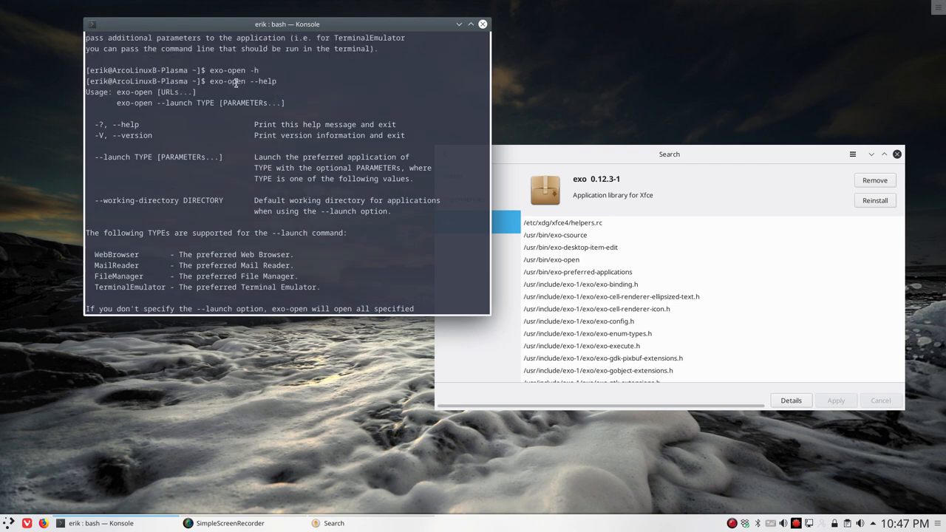
{"action": "double_click", "coordinate": [116, 254]}
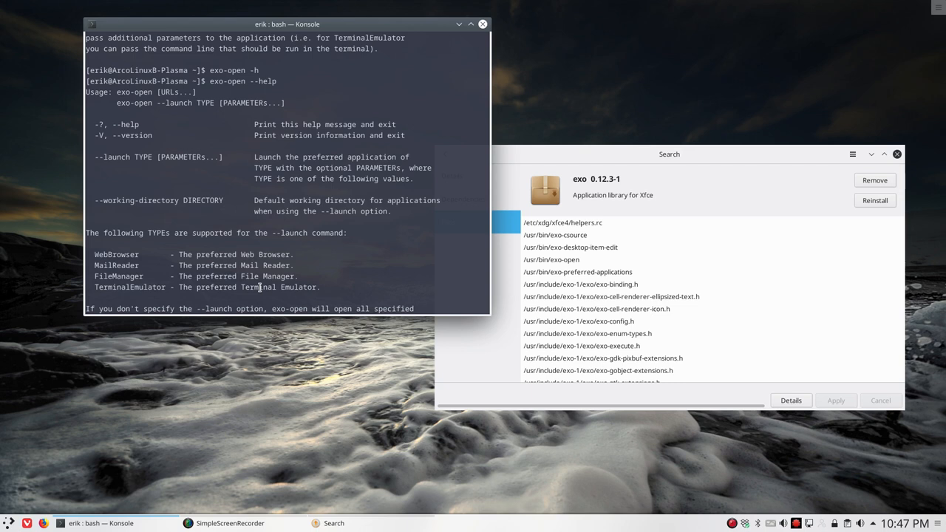
{"action": "mouse_move", "coordinate": [172, 262]}
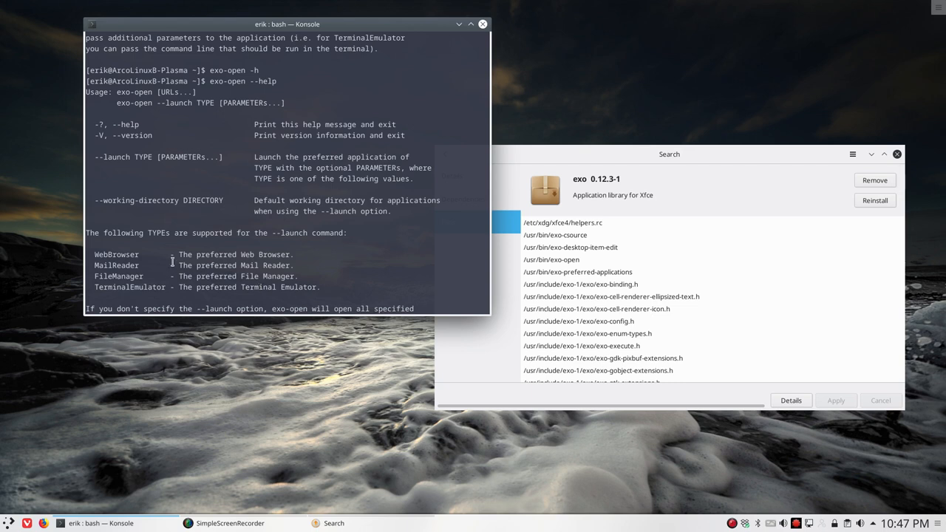
{"action": "mouse_move", "coordinate": [118, 278]}
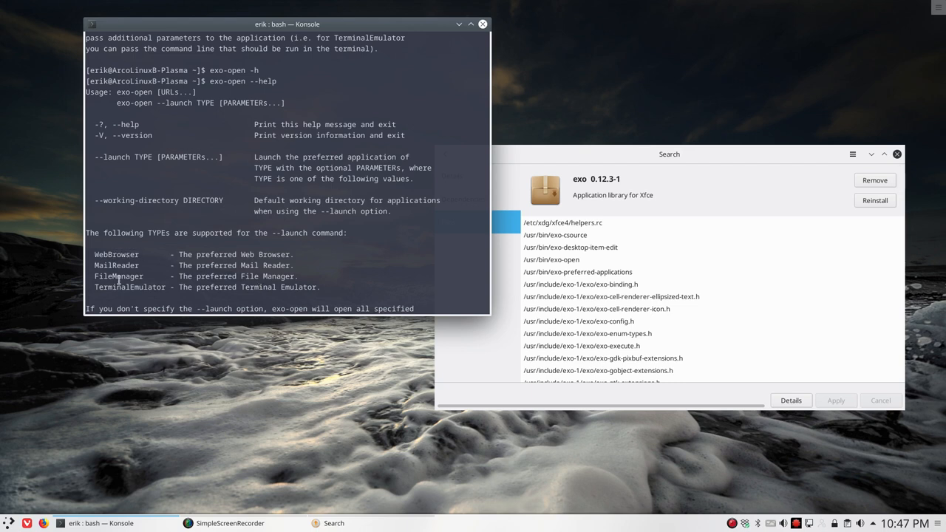
{"action": "mouse_move", "coordinate": [120, 286]}
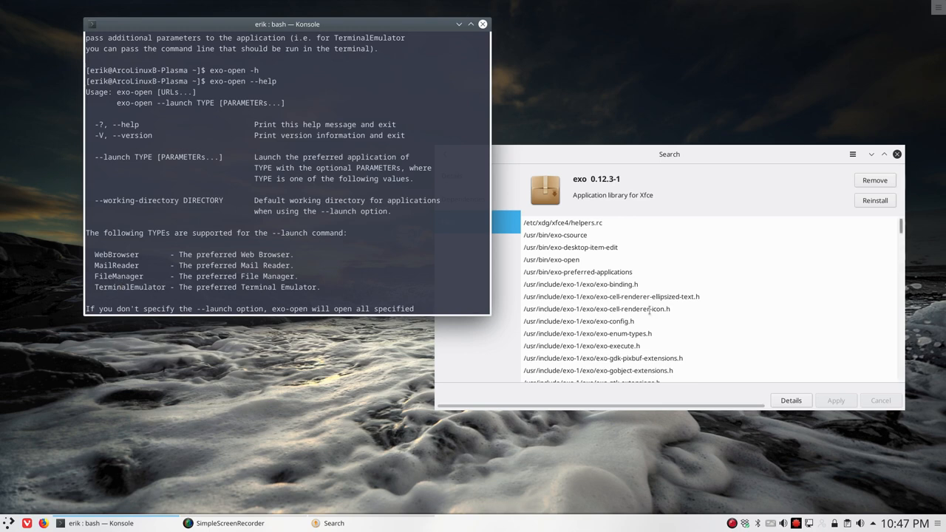
Close Konsole, scroll exo's file list to select the /usr/bin entries, then close Pamac
{"action": "left_click", "coordinate": [482, 24]}
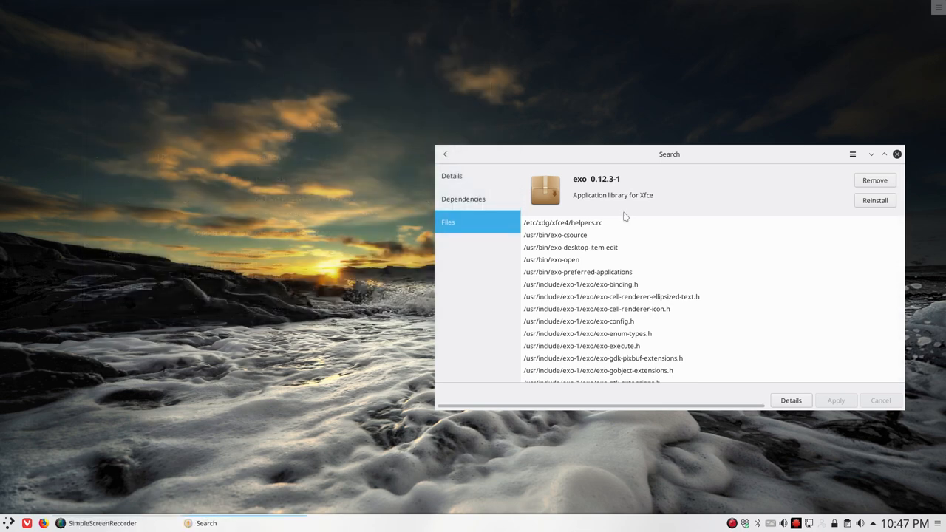
{"action": "scroll", "scroll_direction": "down", "scroll_amount": 3}
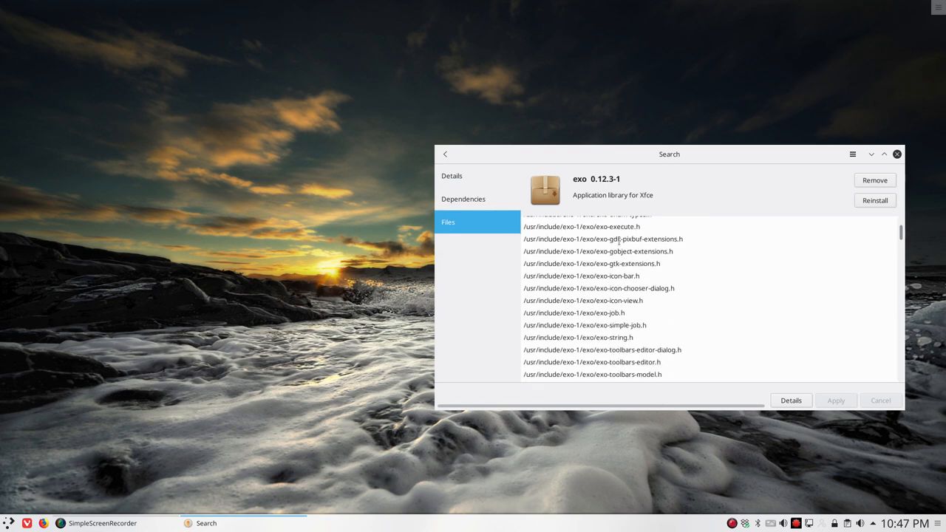
{"action": "scroll", "scroll_direction": "down", "scroll_amount": 3}
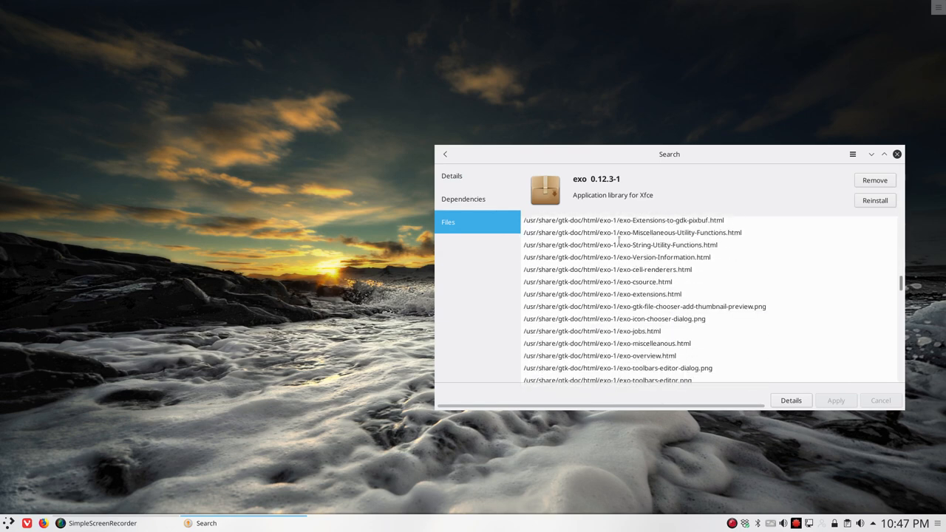
{"action": "scroll", "scroll_direction": "down", "scroll_amount": 3}
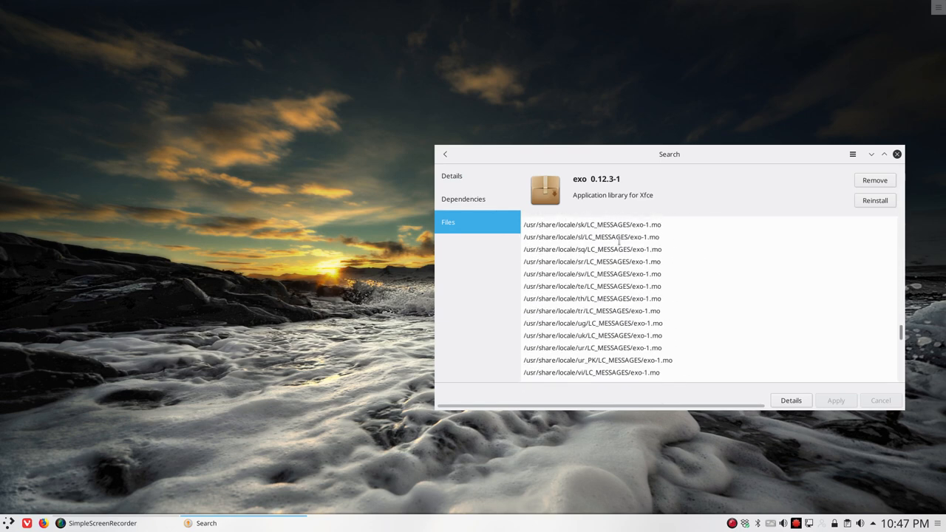
{"action": "scroll", "scroll_direction": "down", "scroll_amount": 3}
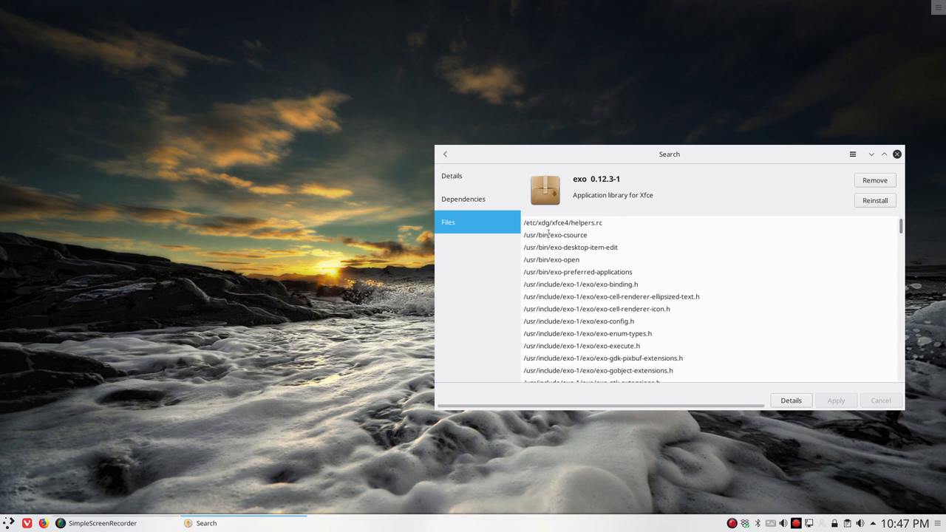
{"action": "left_click_drag", "start_coordinate": [555, 235], "coordinate": [551, 259]}
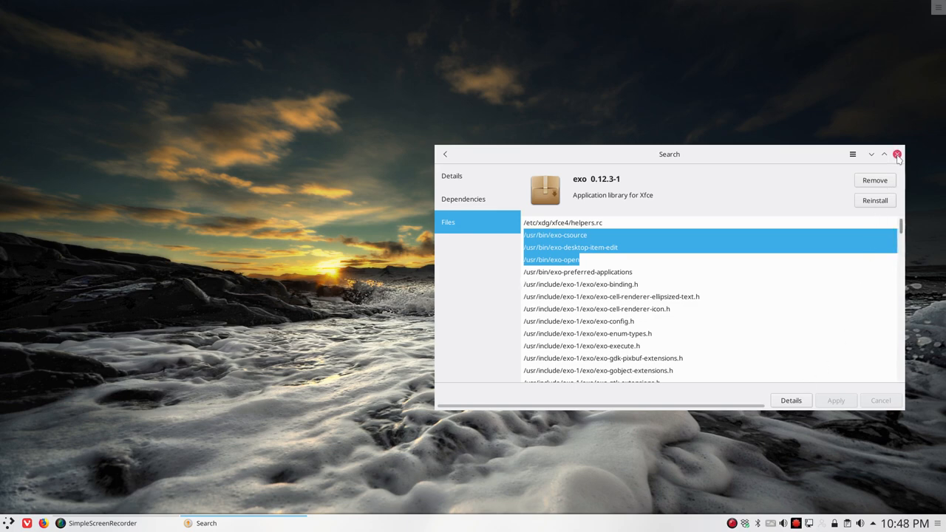
{"action": "left_click", "coordinate": [896, 155]}
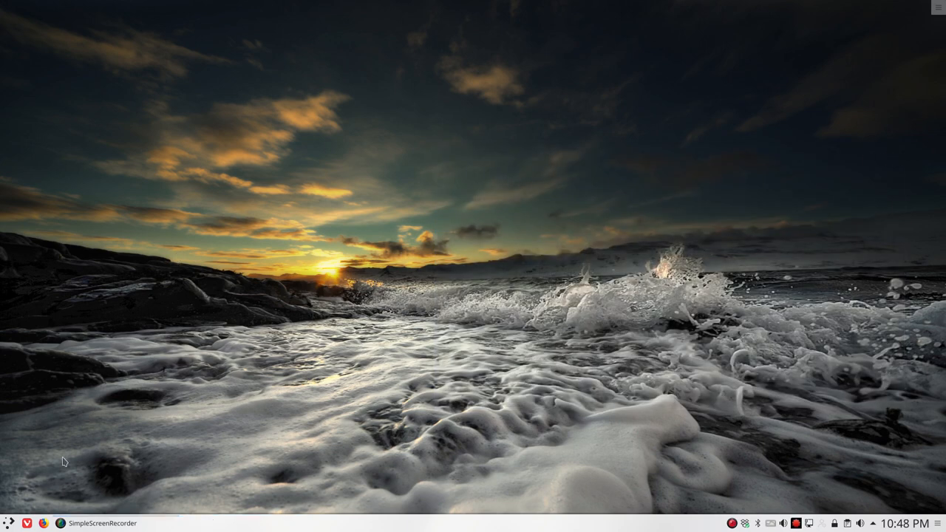
Search the launcher for 'hello' and launch ArcoLinux Hello, opening arcolinux.info in Chromium
{"action": "left_click", "coordinate": [7, 522]}
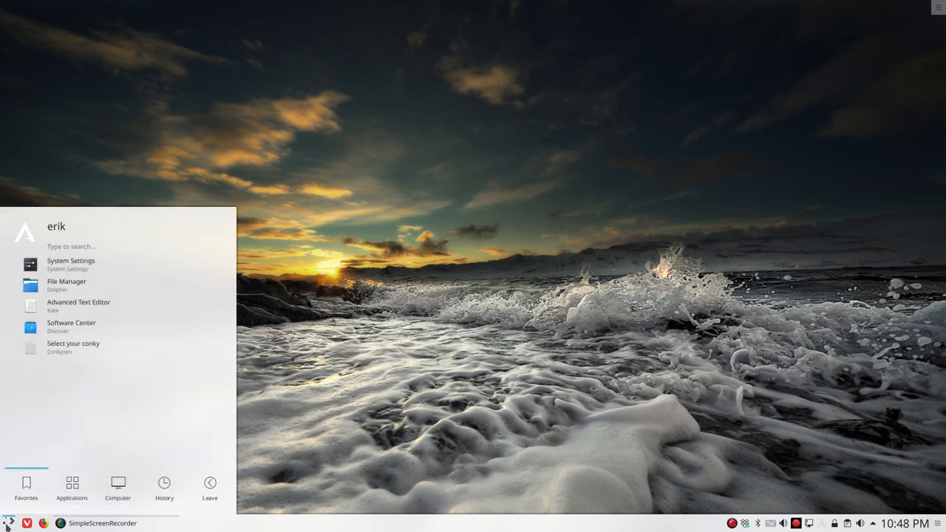
{"action": "type", "text": "hello"}
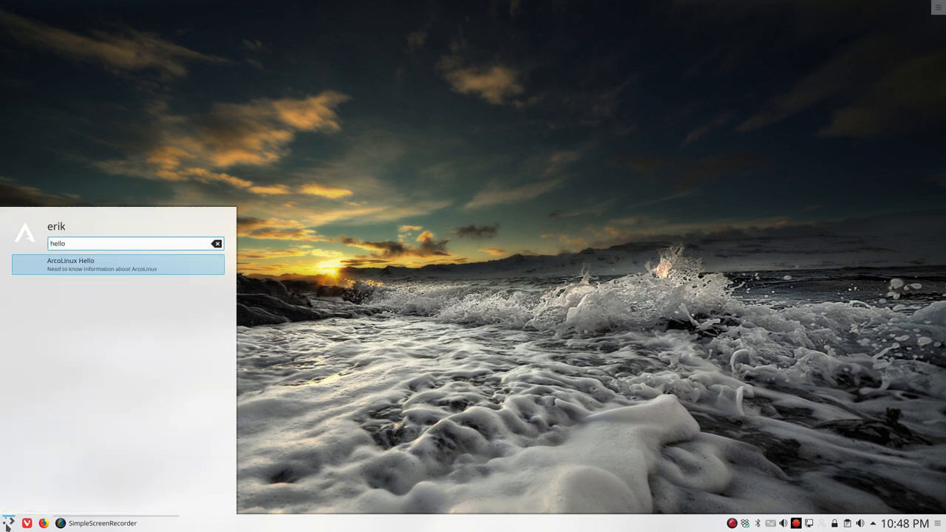
{"action": "mouse_move", "coordinate": [42, 272]}
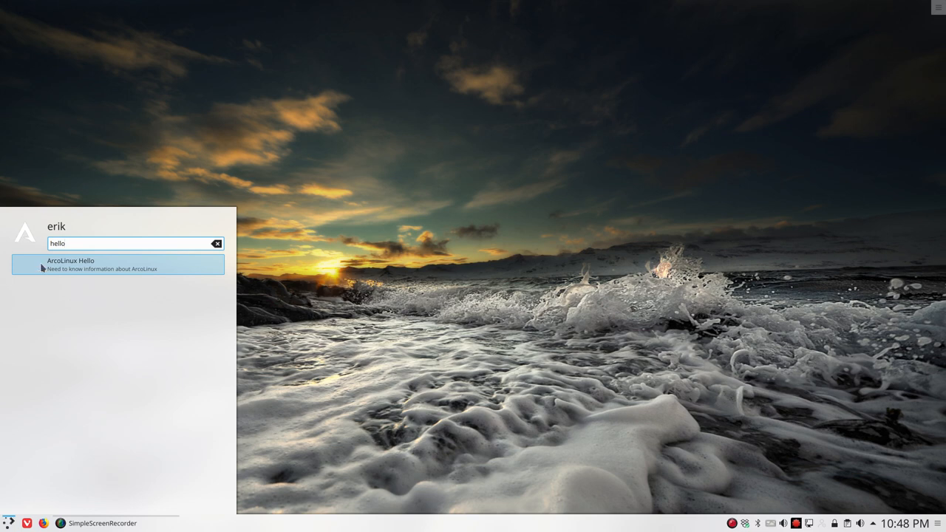
{"action": "mouse_move", "coordinate": [102, 275]}
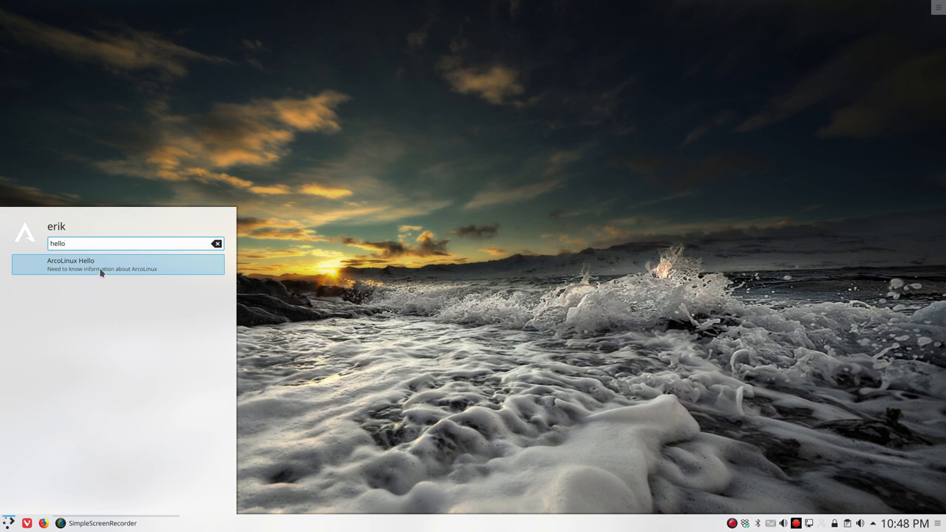
{"action": "left_click", "coordinate": [104, 264]}
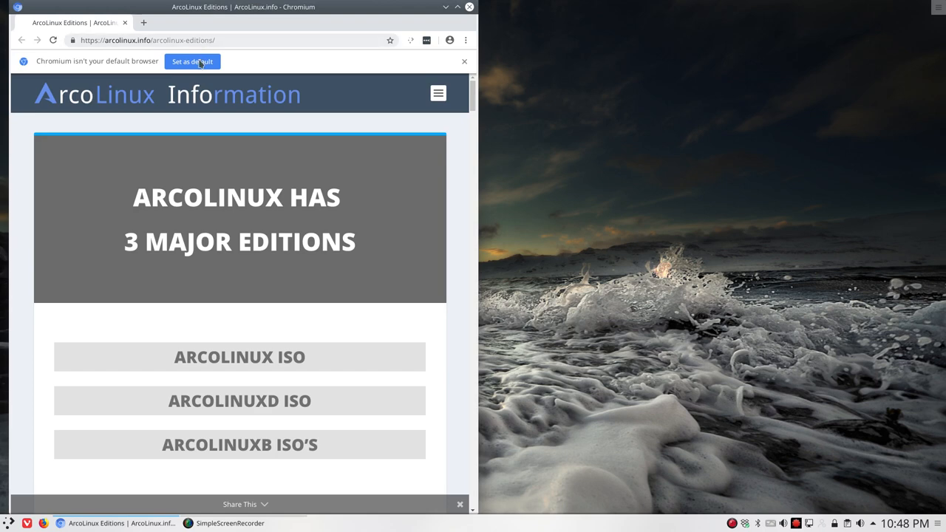
{"action": "mouse_move", "coordinate": [255, 7]}
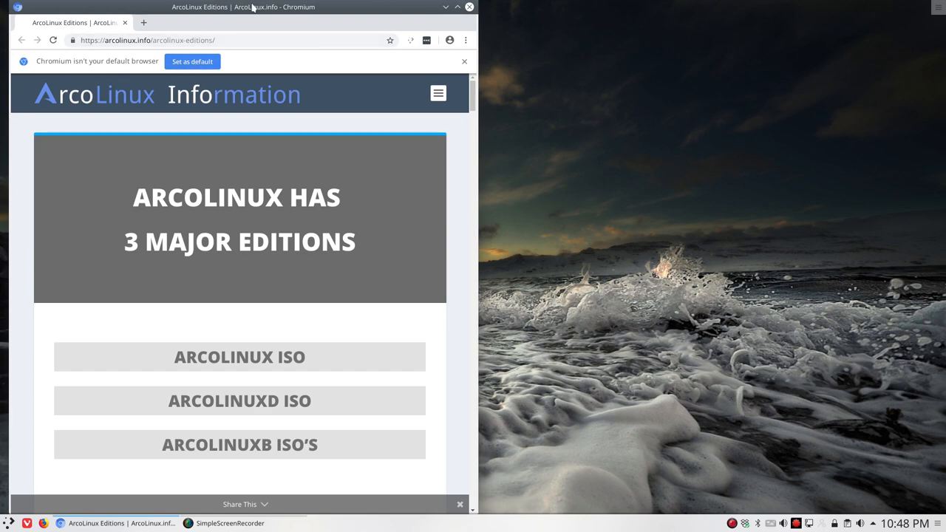